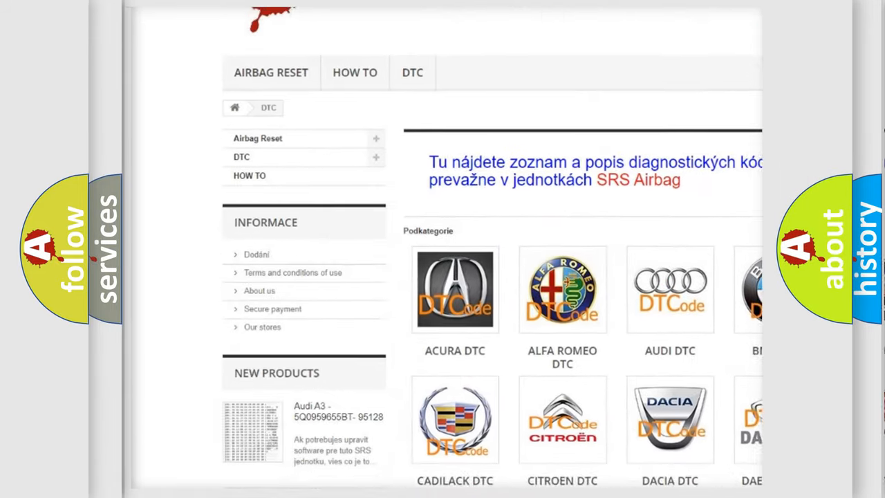
pyautogui.scroll(-3)
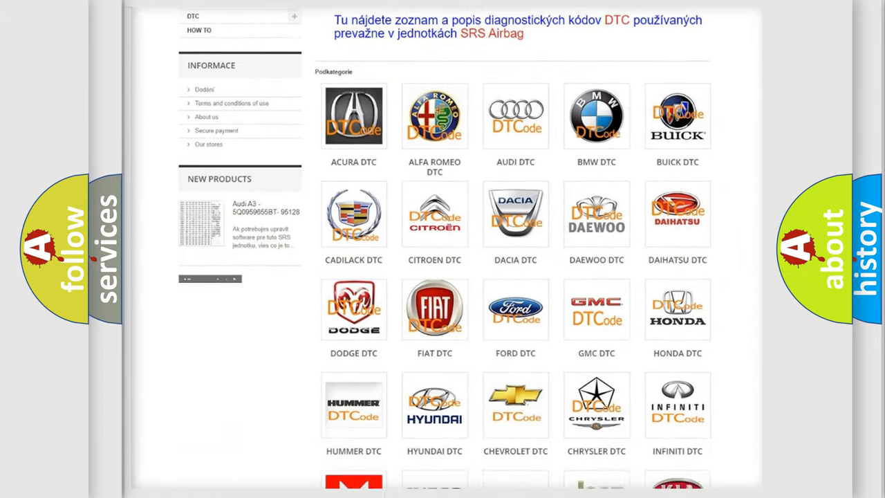
pyautogui.scroll(-3)
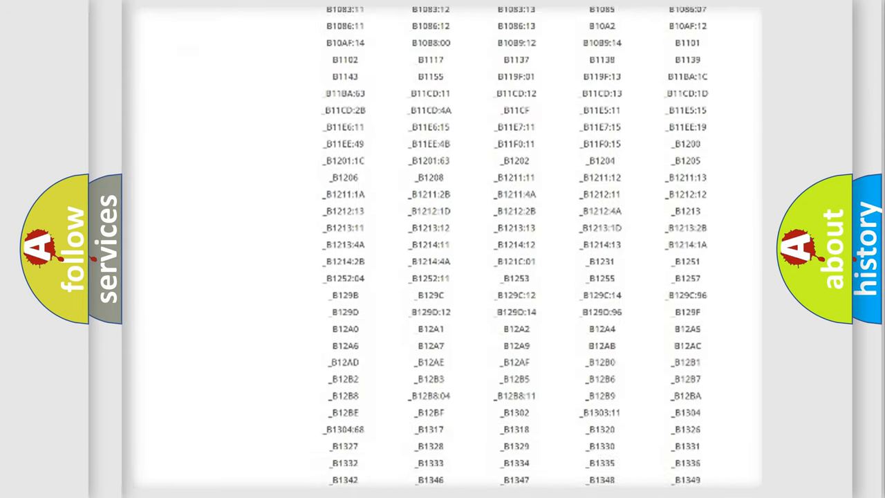
pyautogui.scroll(-3)
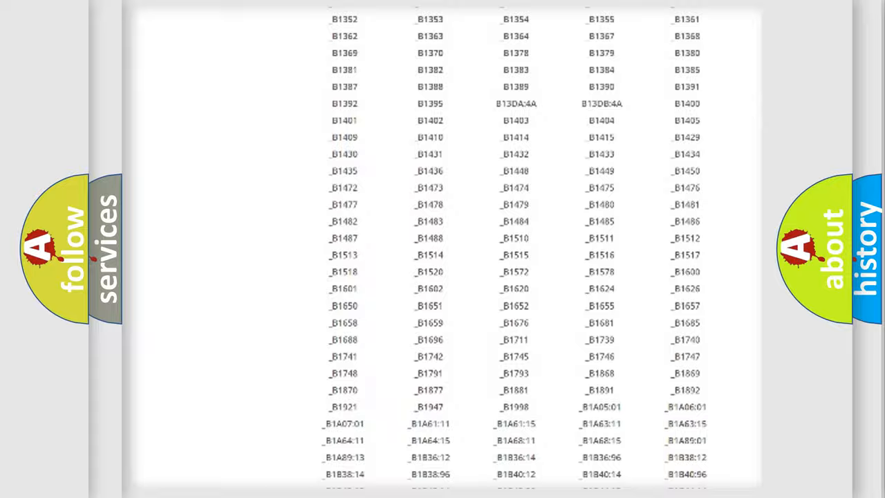